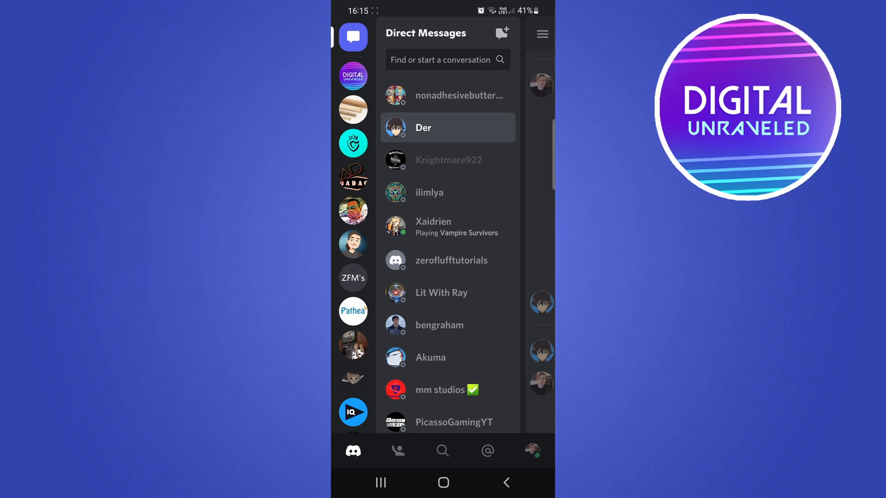
Step: Open User Settings via the profile avatar in the bottom navigation bar
click(531, 451)
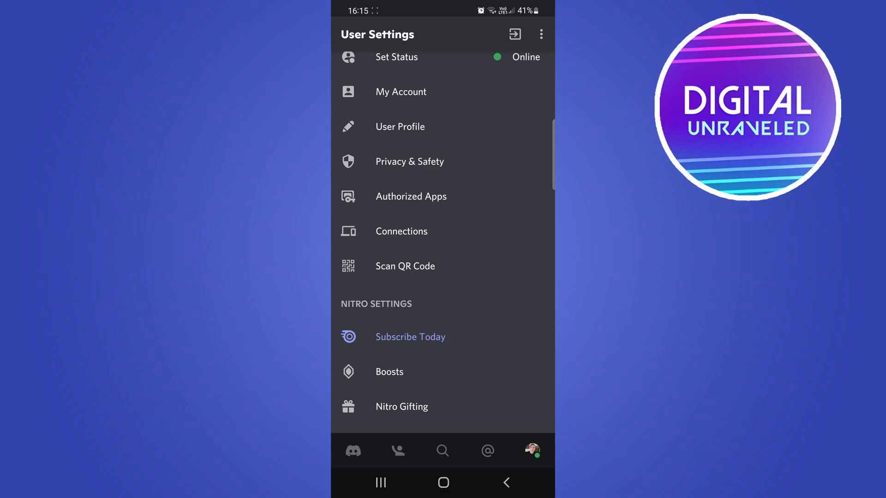
Step: Scan the desktop login QR code to bring up the login confirmation prompt
click(404, 266)
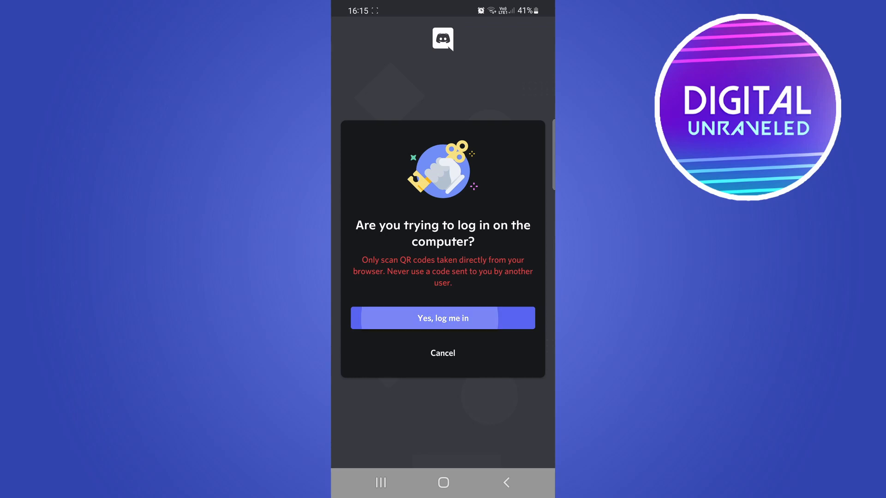
Step: Approve the desktop login, dismiss 'You're in!', and return to the home screen
click(443, 317)
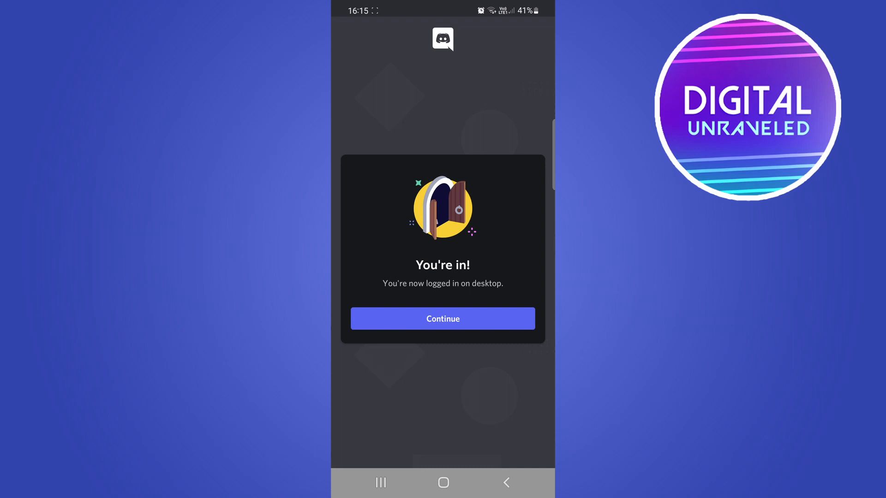
click(442, 319)
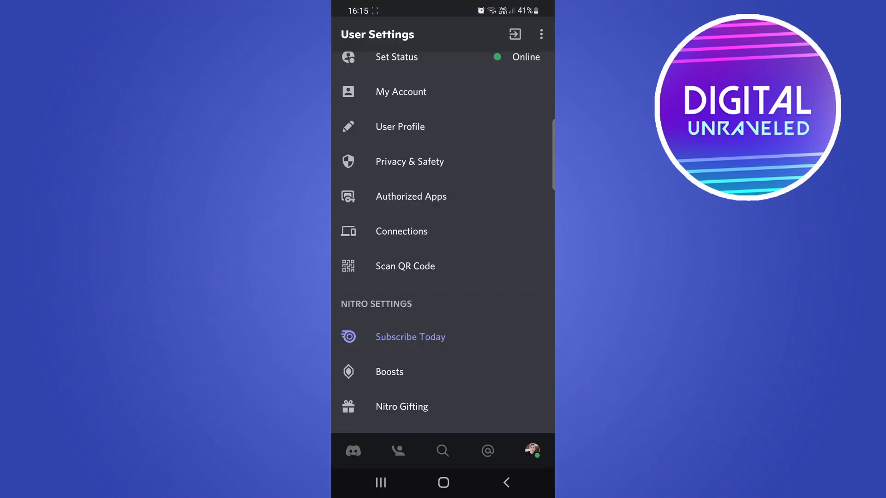
click(442, 482)
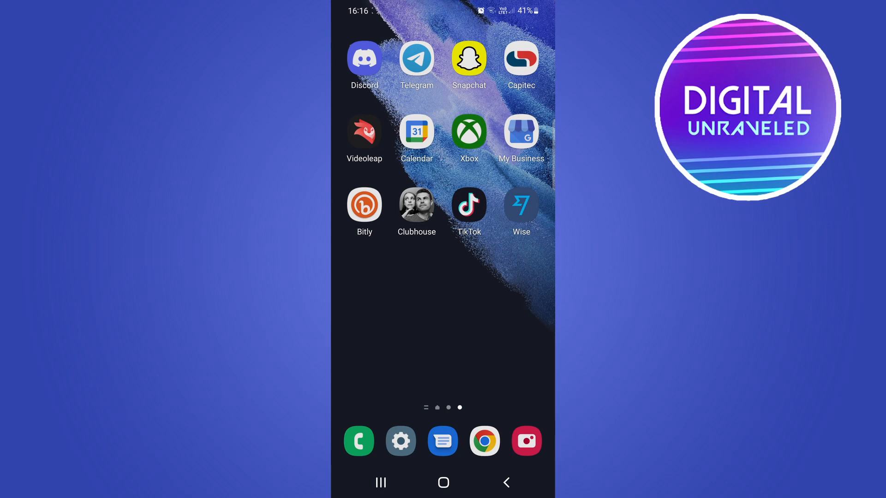
click(526, 441)
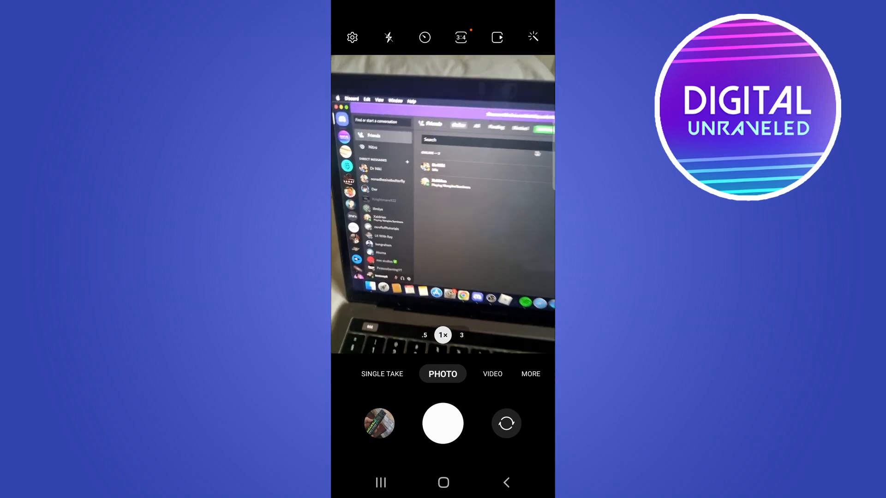
click(443, 483)
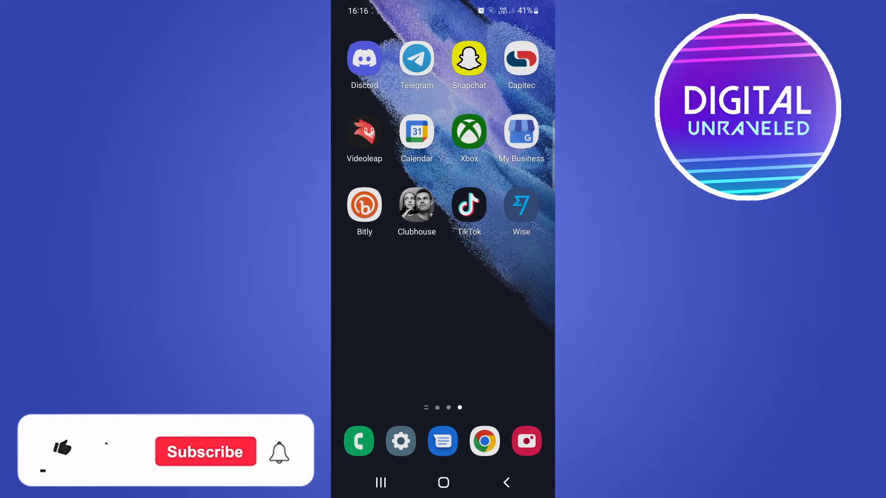
click(60, 448)
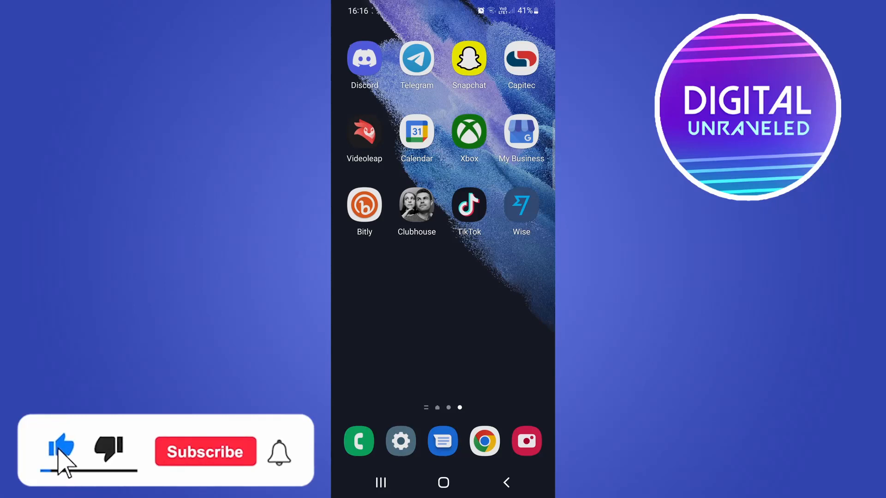
click(205, 452)
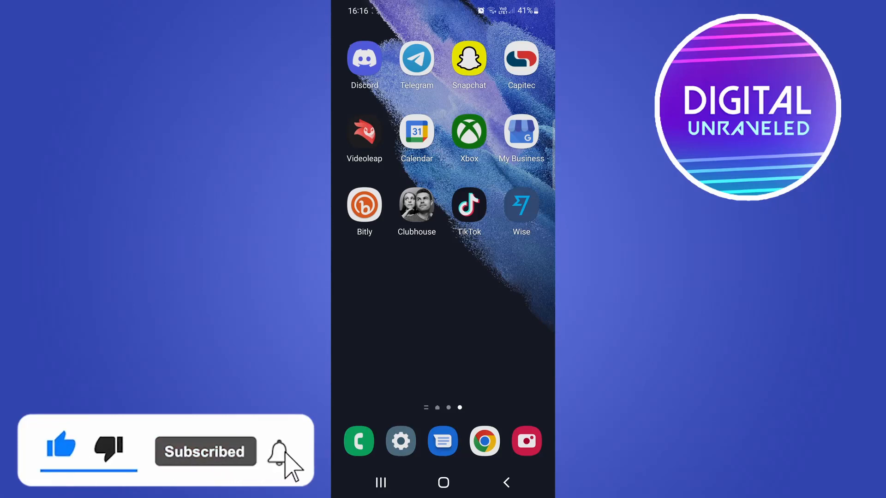
click(290, 451)
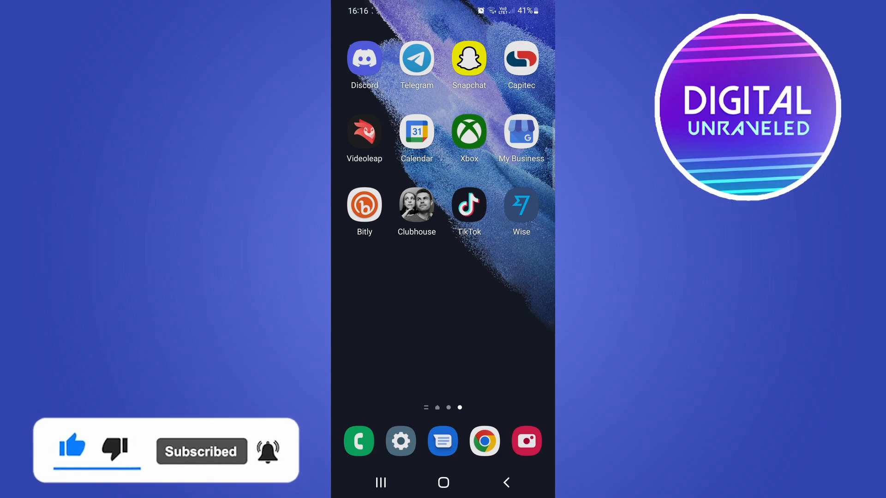